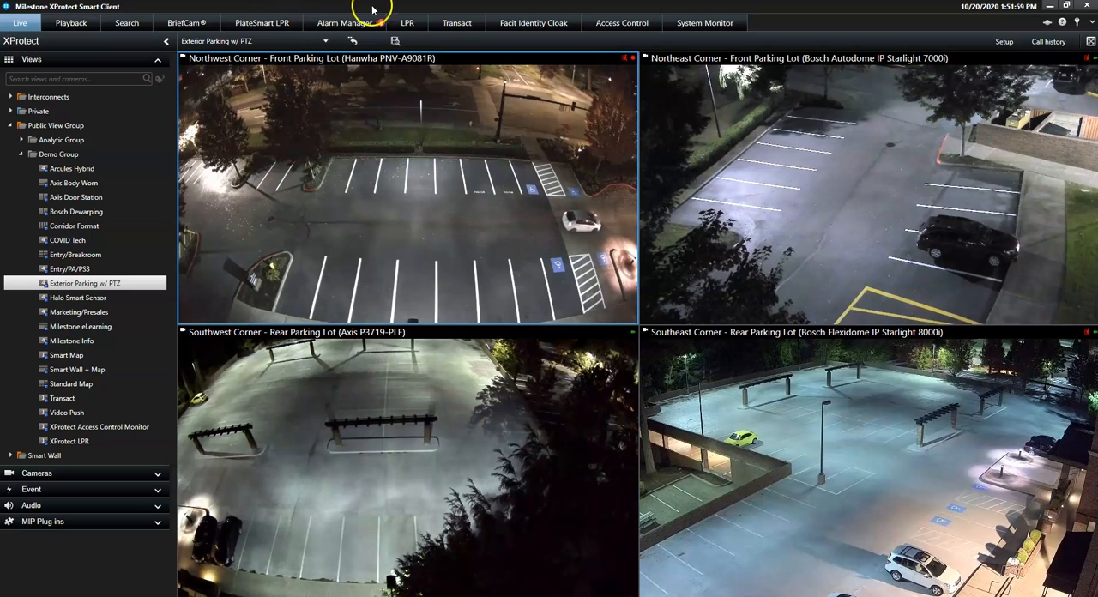
{"action": "mouse_move", "coordinate": [306, 17]}
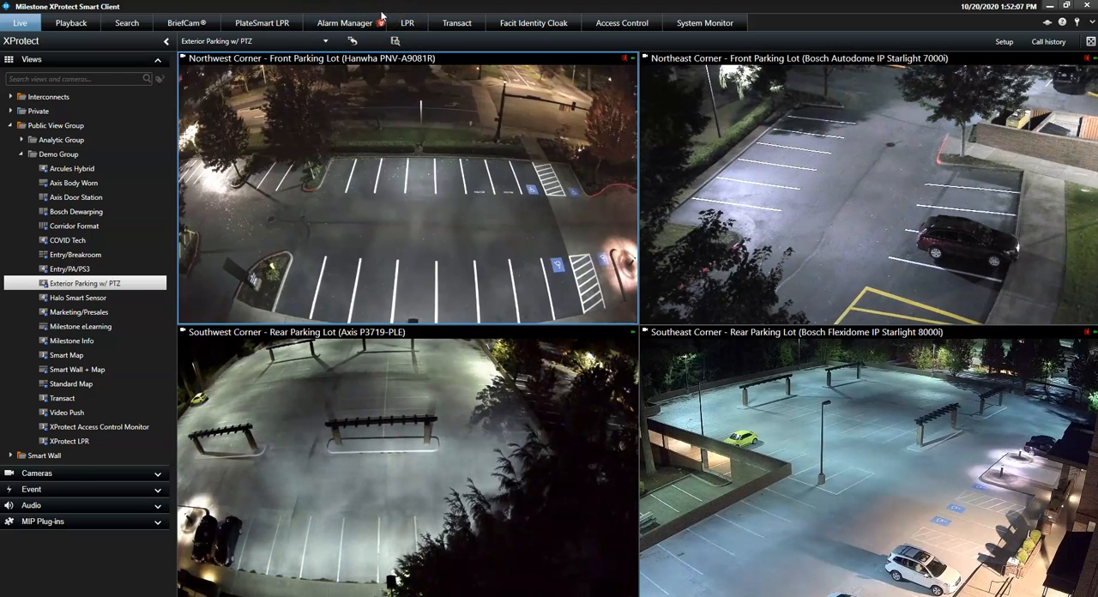
{"action": "mouse_move", "coordinate": [254, 6]}
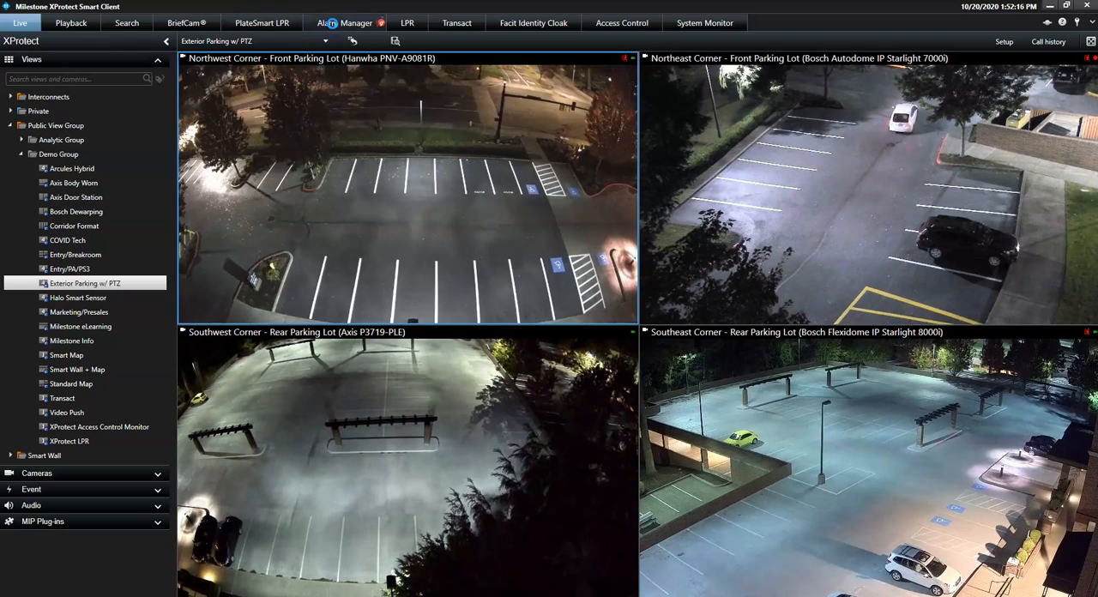
Step: Show the alarm list, filter it to New alarms, then clear the filter to list all
{"action": "left_click", "coordinate": [343, 23]}
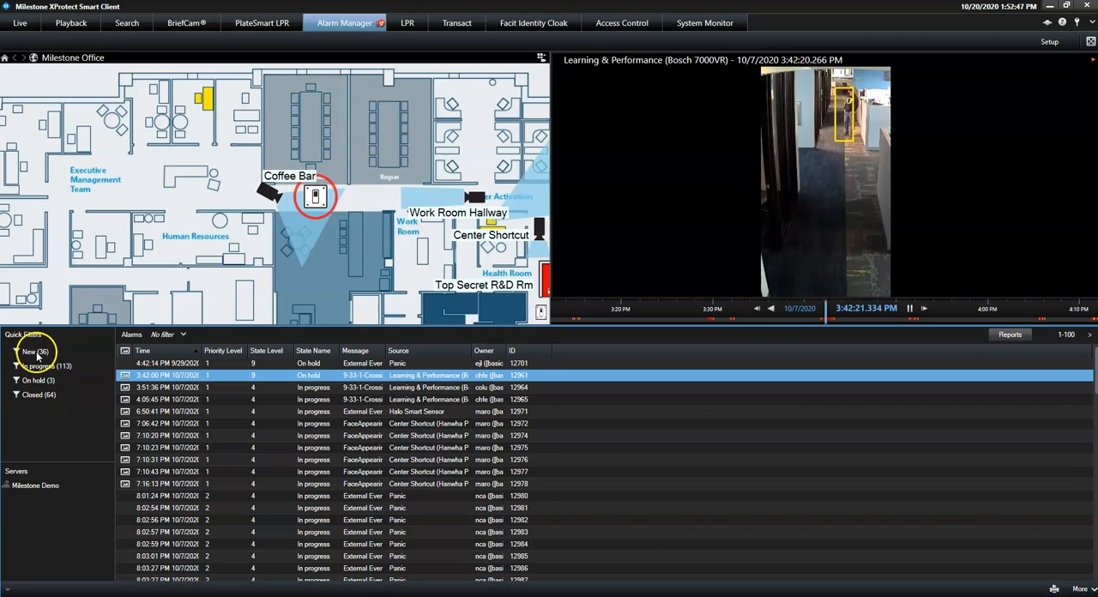
{"action": "left_click", "coordinate": [34, 351]}
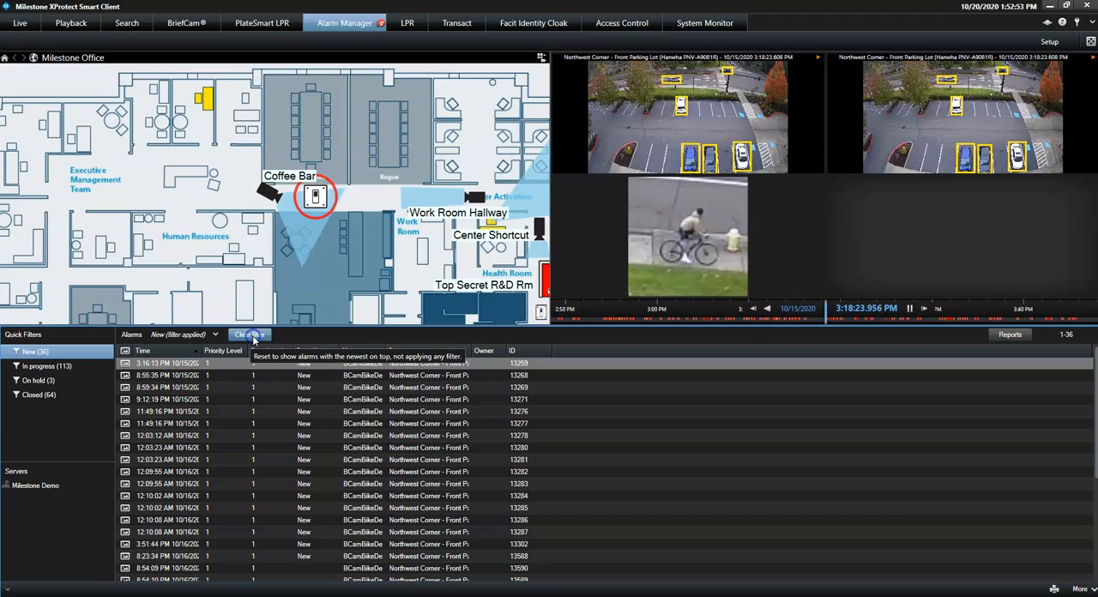
{"action": "left_click", "coordinate": [247, 334]}
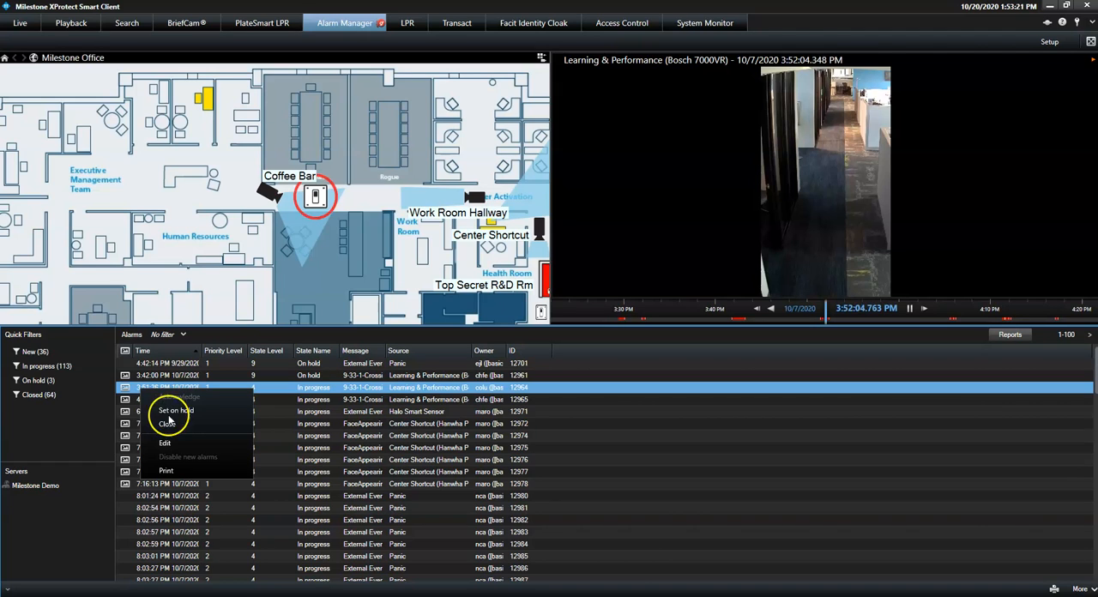
Step: Close the 9-33-1 Crossing line alarm with the False Alarm reason
{"action": "left_click", "coordinate": [169, 422]}
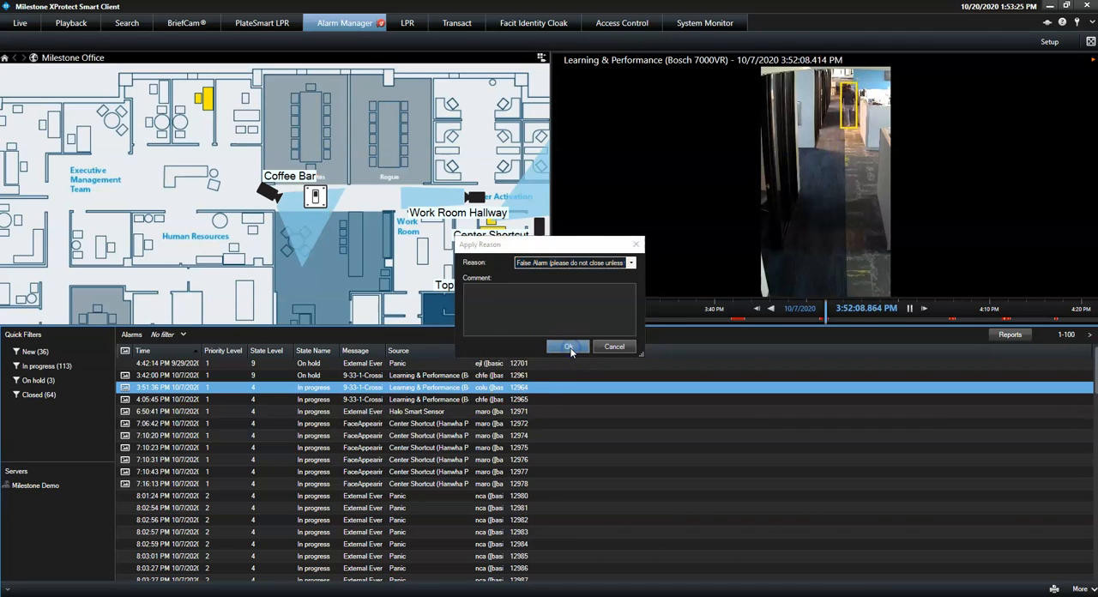
{"action": "left_click", "coordinate": [566, 347]}
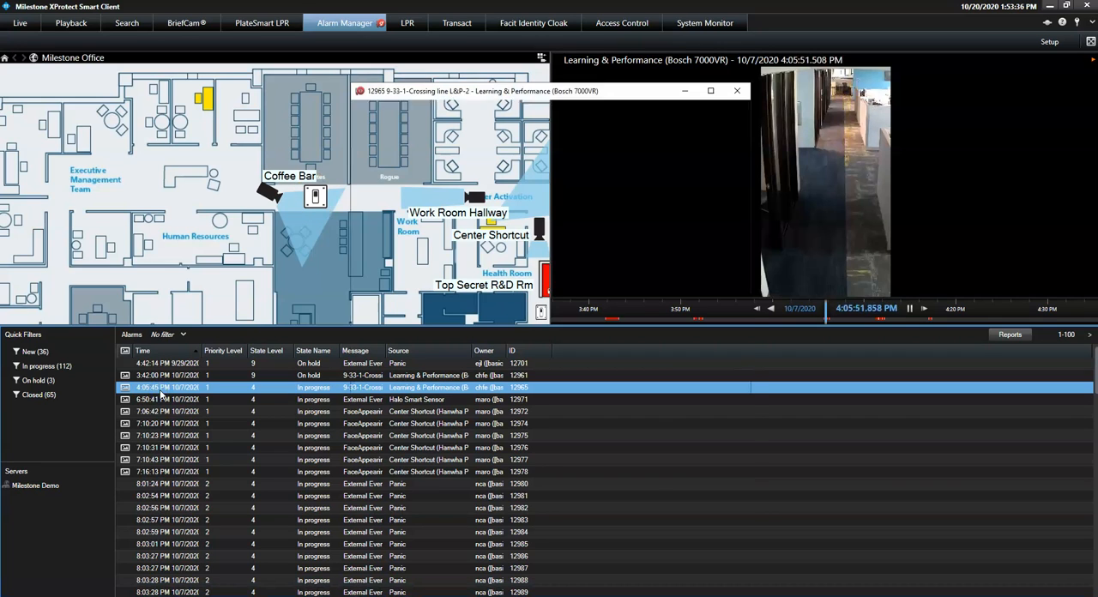
Step: Bring up alarm 12965's detail window with video, properties and activity history
{"action": "double_click", "coordinate": [167, 387]}
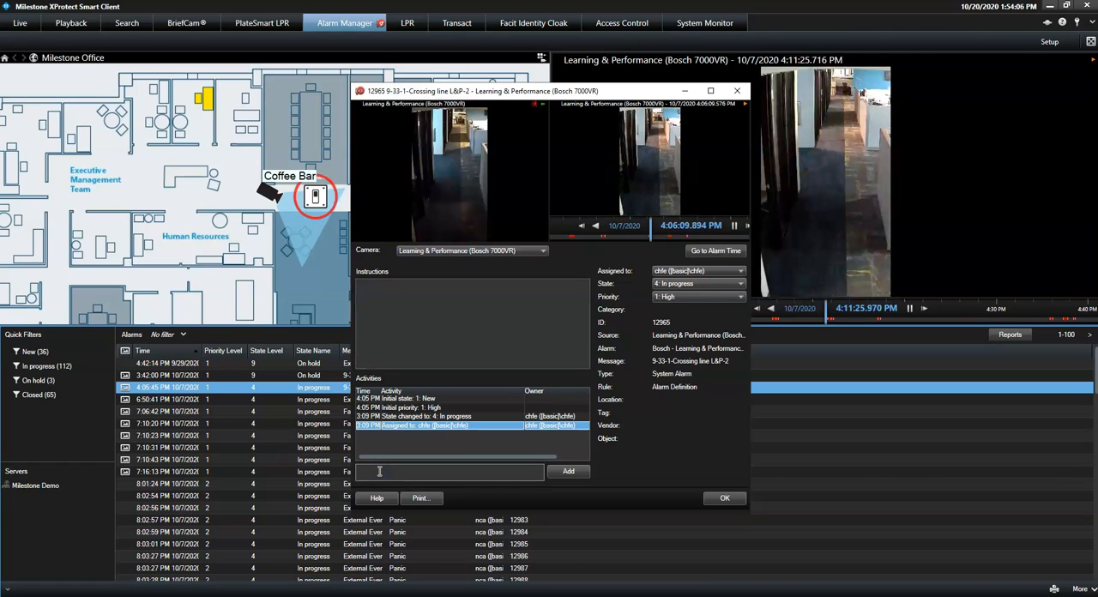
Step: Add the activity comment "Called the police" to alarm 12965
{"action": "type", "text": "q"}
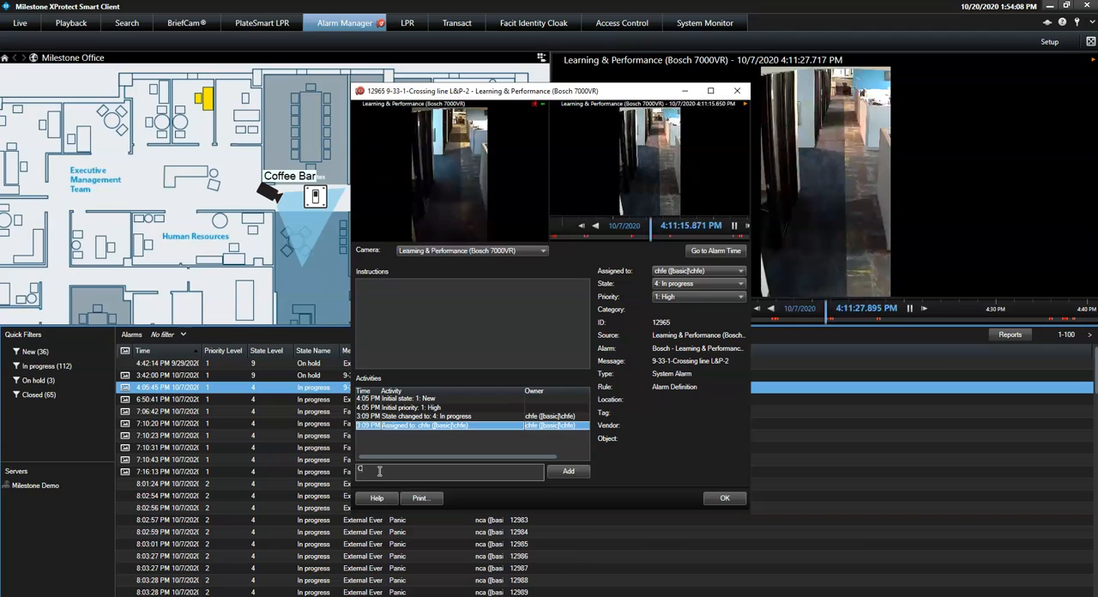
{"action": "type", "text": "Called the"}
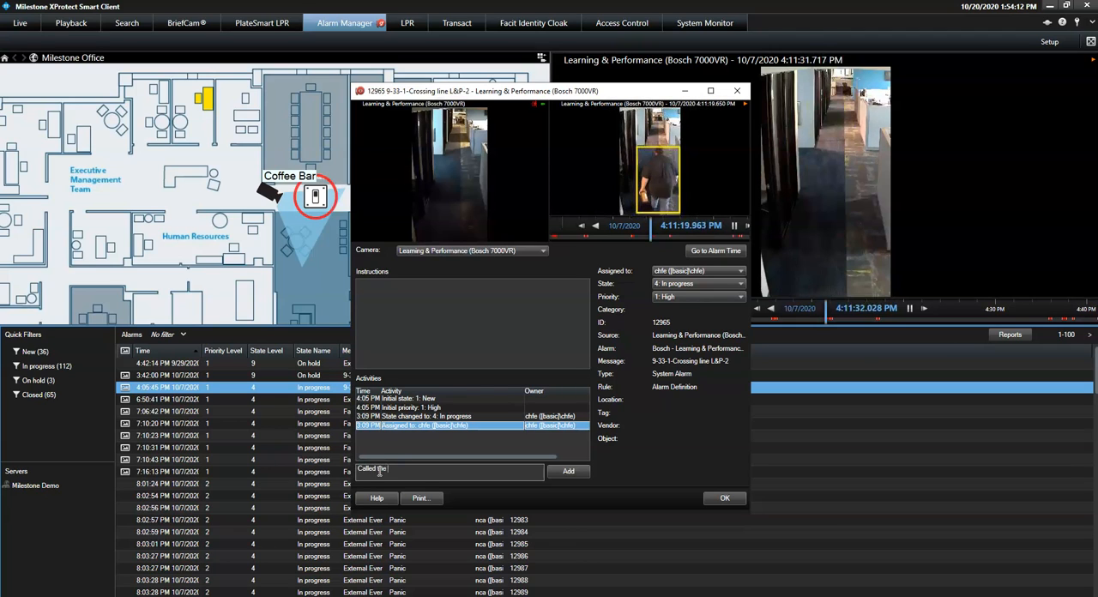
{"action": "type", "text": "police"}
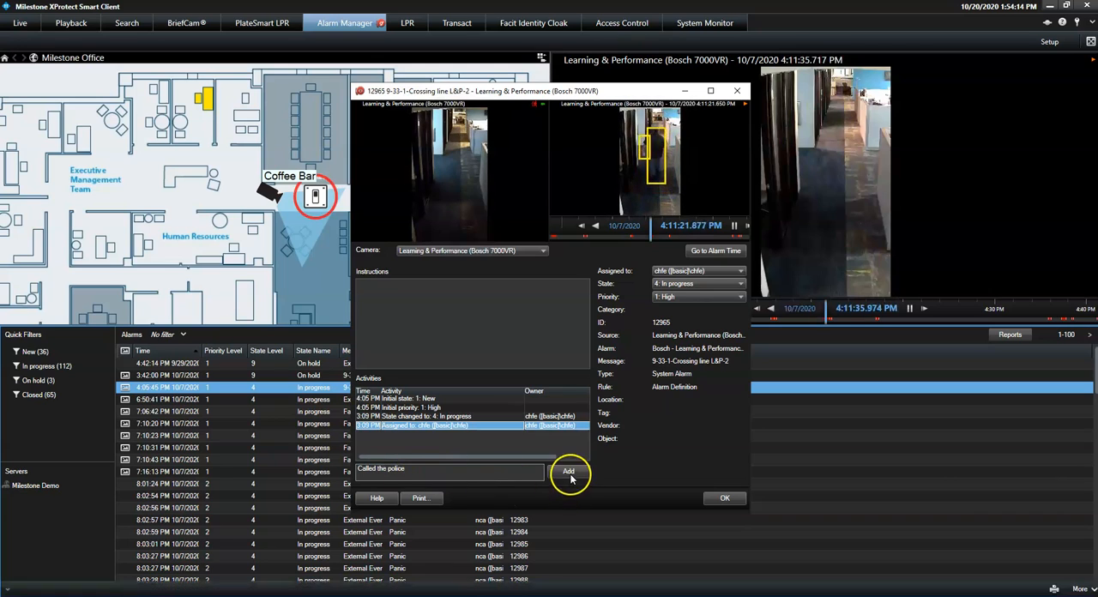
{"action": "left_click", "coordinate": [570, 470]}
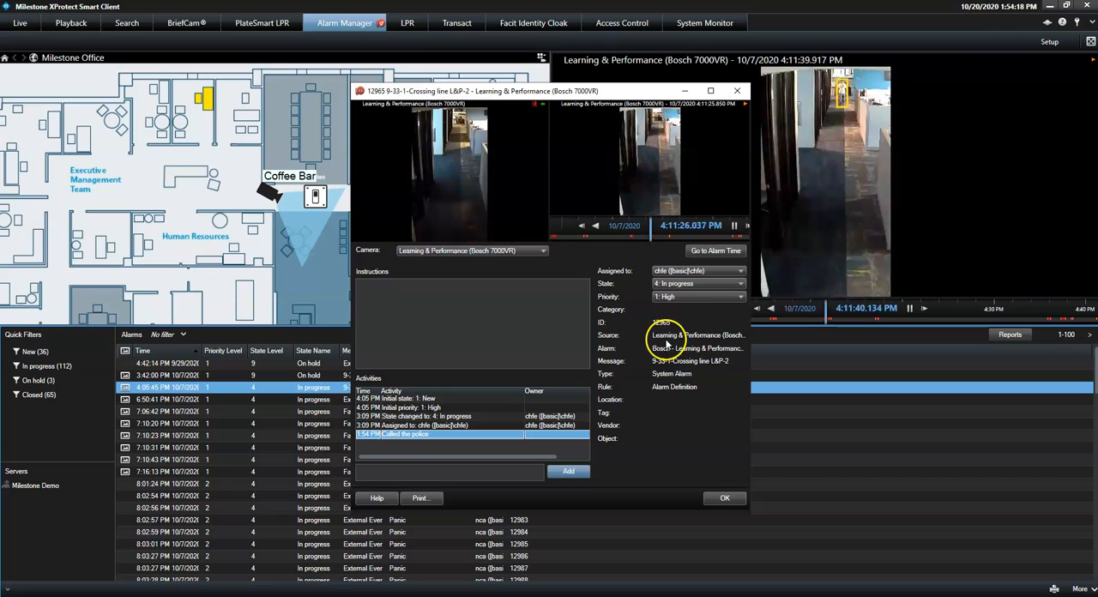
Step: Reassign alarm 12965 to a different operator from the Assigned to list
{"action": "left_click", "coordinate": [738, 271]}
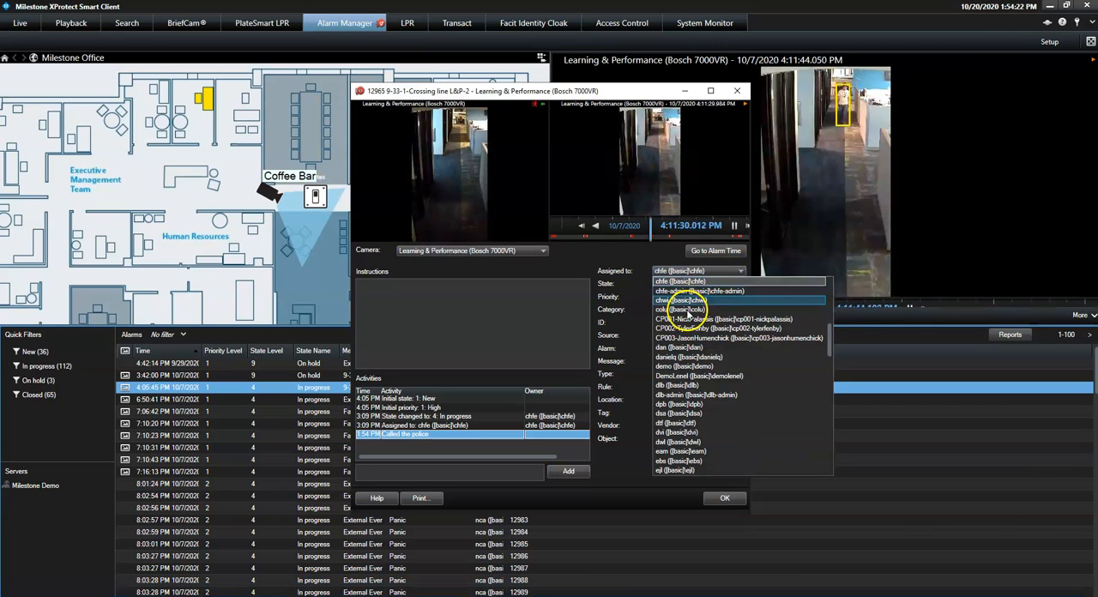
{"action": "left_click", "coordinate": [678, 309]}
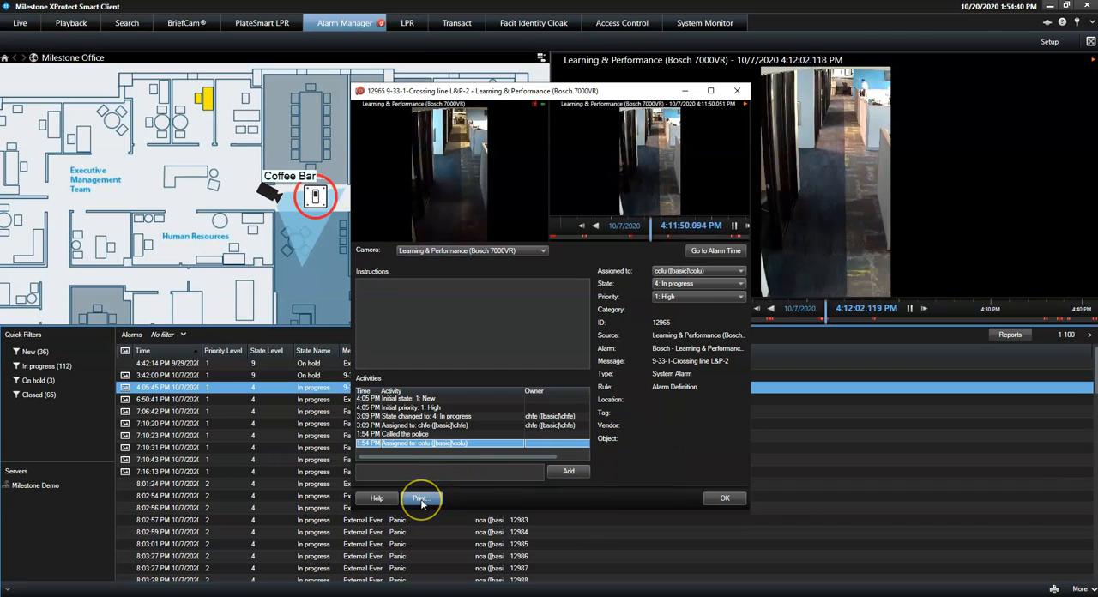
Step: Generate the alarm's surveillance report with note "Testing" and send it to print
{"action": "left_click", "coordinate": [418, 498]}
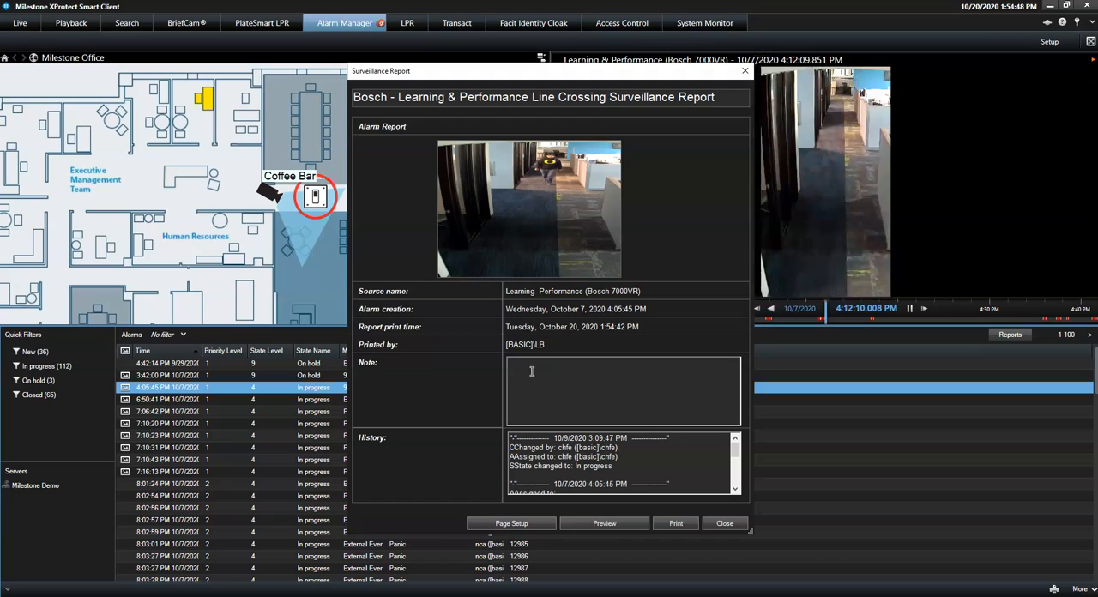
{"action": "type", "text": "Testing"}
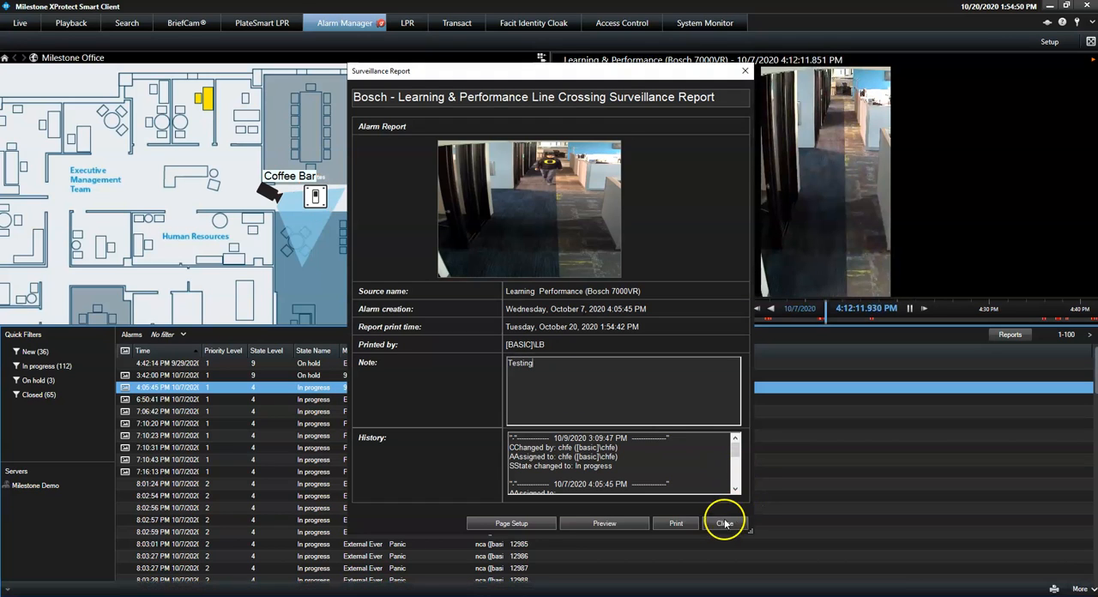
{"action": "left_click", "coordinate": [675, 523]}
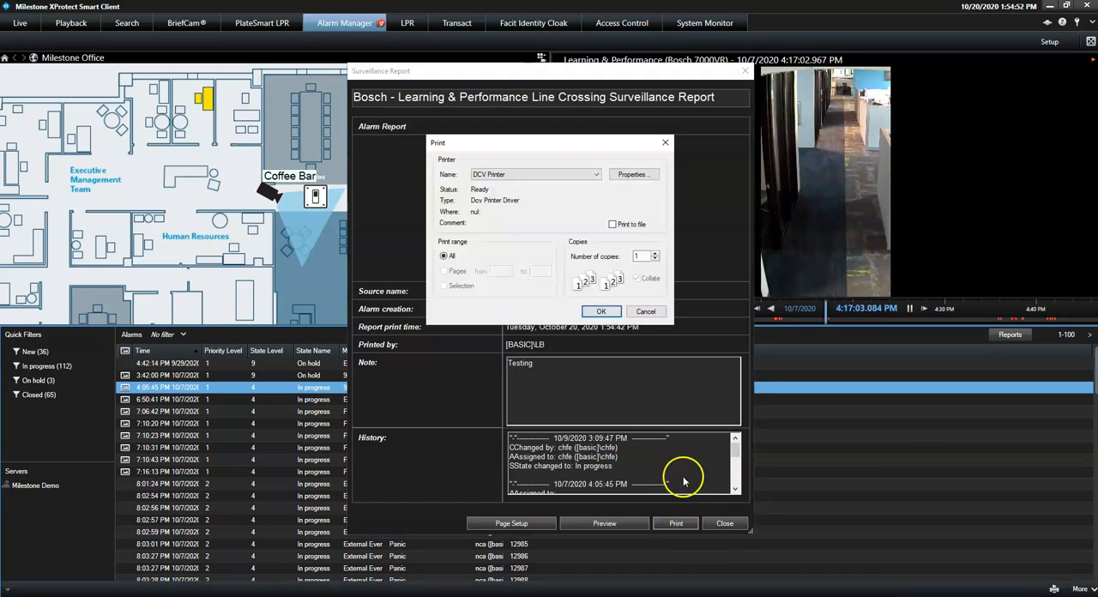